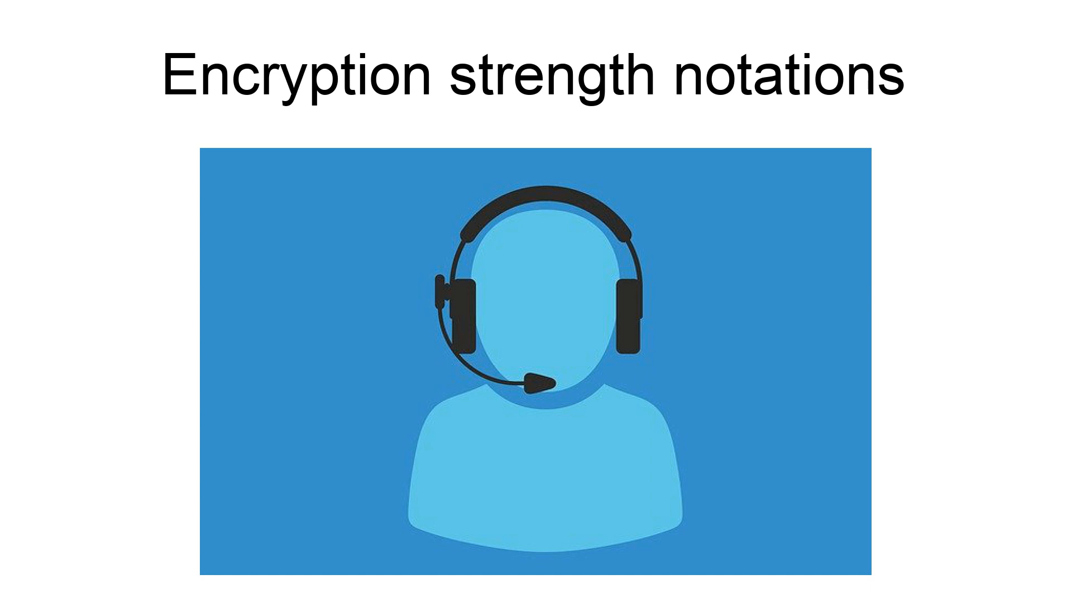
{"action": "key", "text": "Right"}
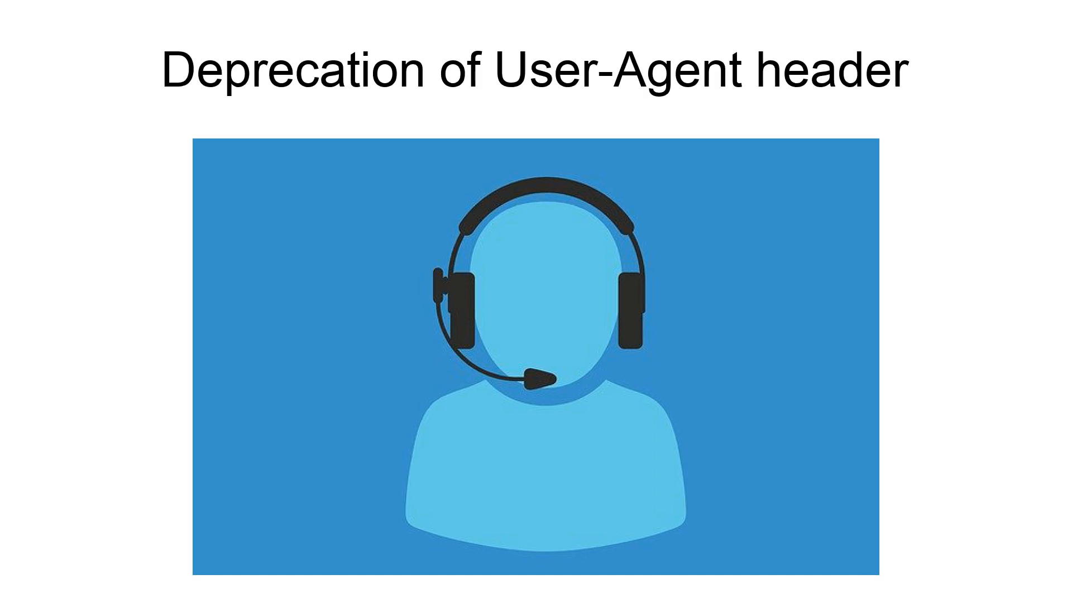